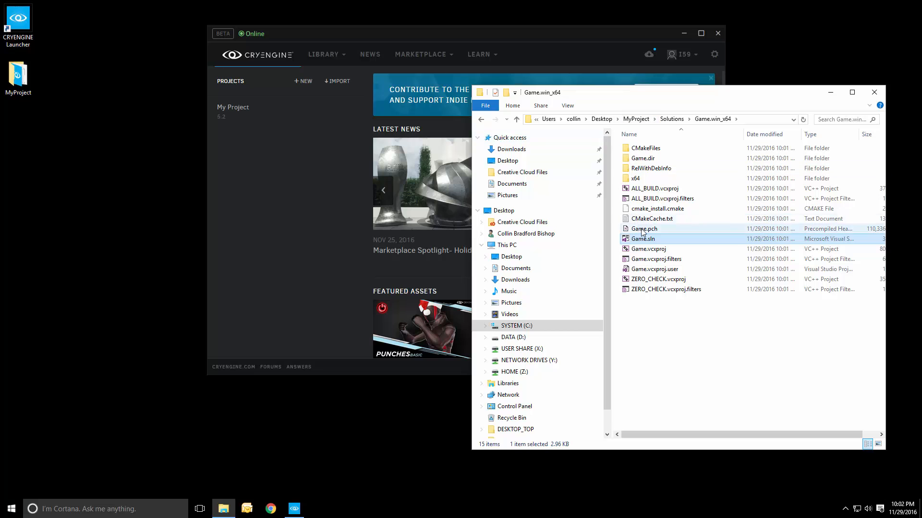
Open Game.sln from the Game.win_x64 folder in Visual Studio.
{"action": "left_click", "coordinate": [643, 239]}
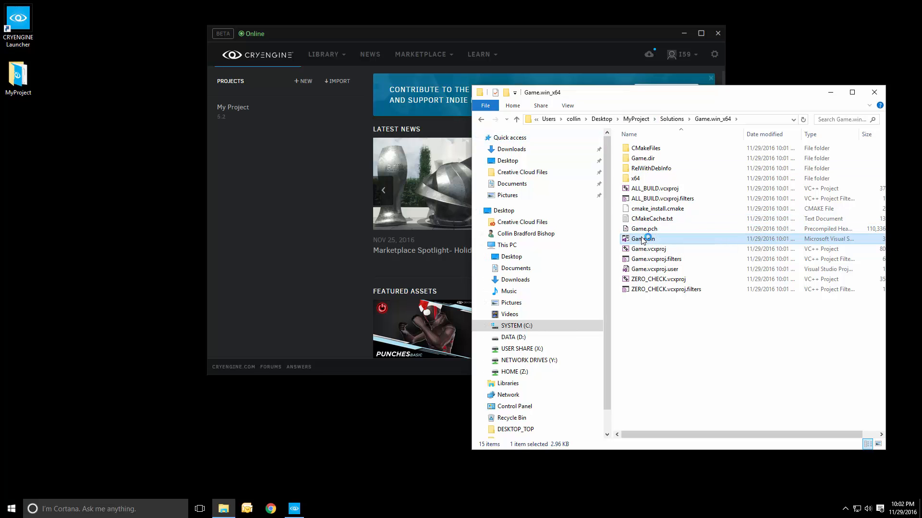
{"action": "double_click", "coordinate": [642, 238]}
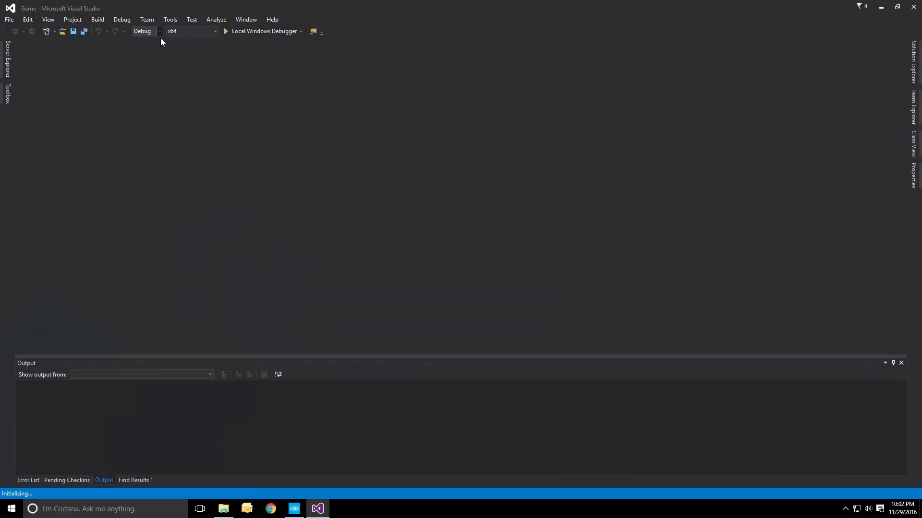
{"action": "mouse_move", "coordinate": [198, 45]}
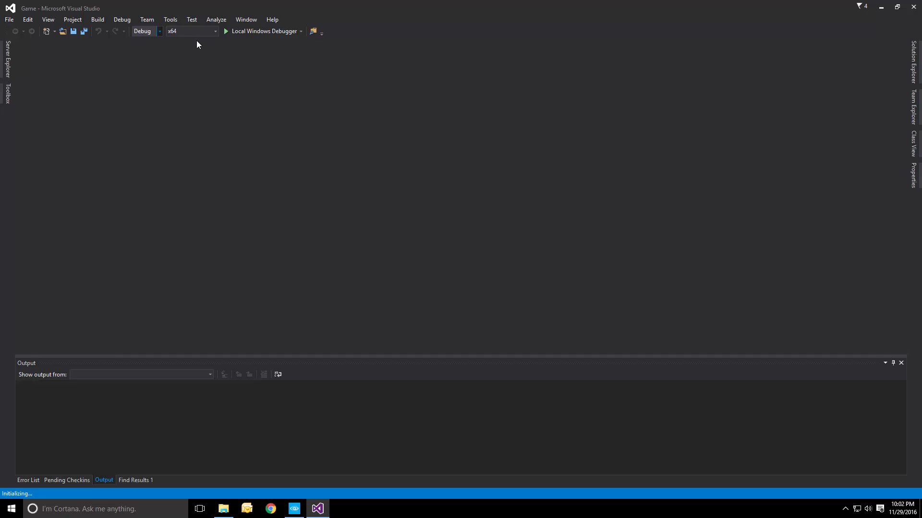
Set the solution configuration to RelWithDebInfo, passing through Release first.
{"action": "left_click", "coordinate": [159, 31]}
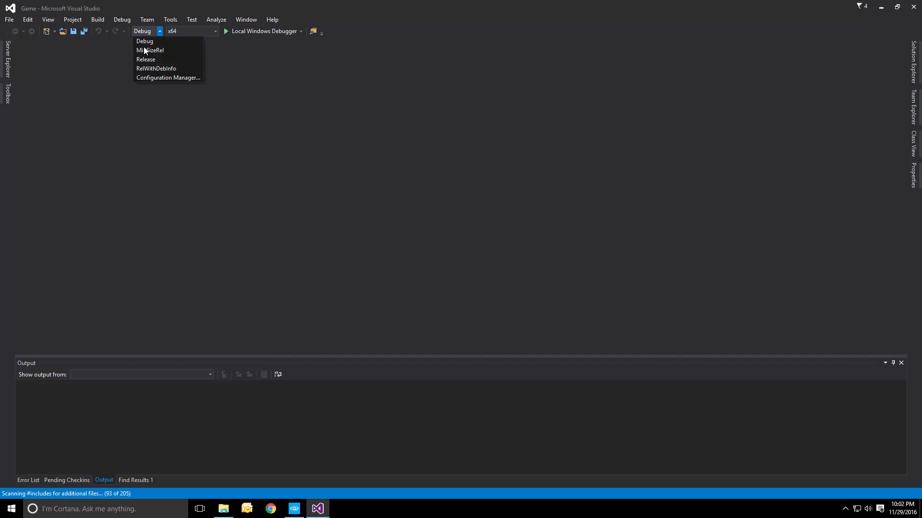
{"action": "mouse_move", "coordinate": [163, 65]}
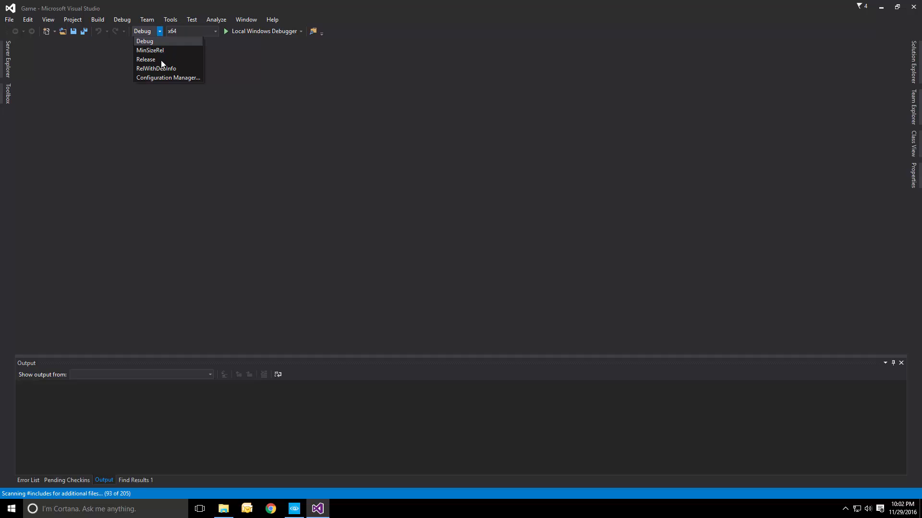
{"action": "mouse_move", "coordinate": [162, 60]}
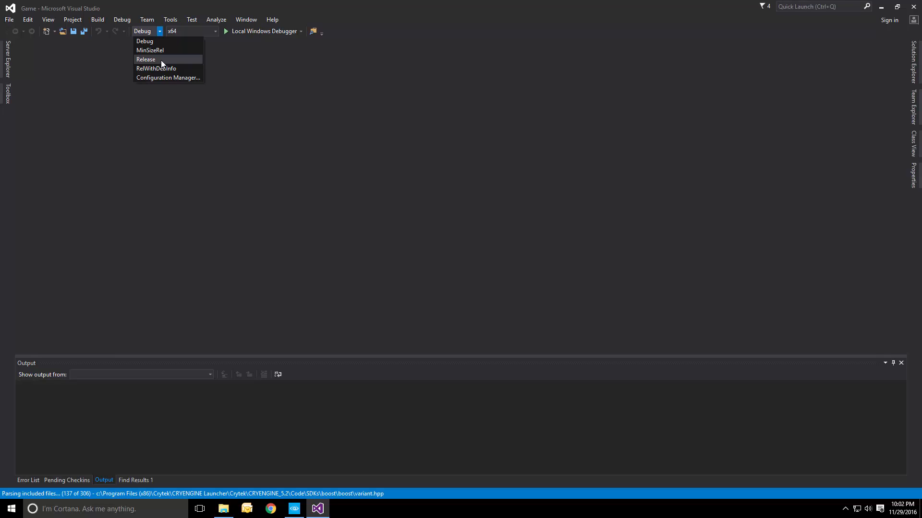
{"action": "mouse_move", "coordinate": [149, 50]}
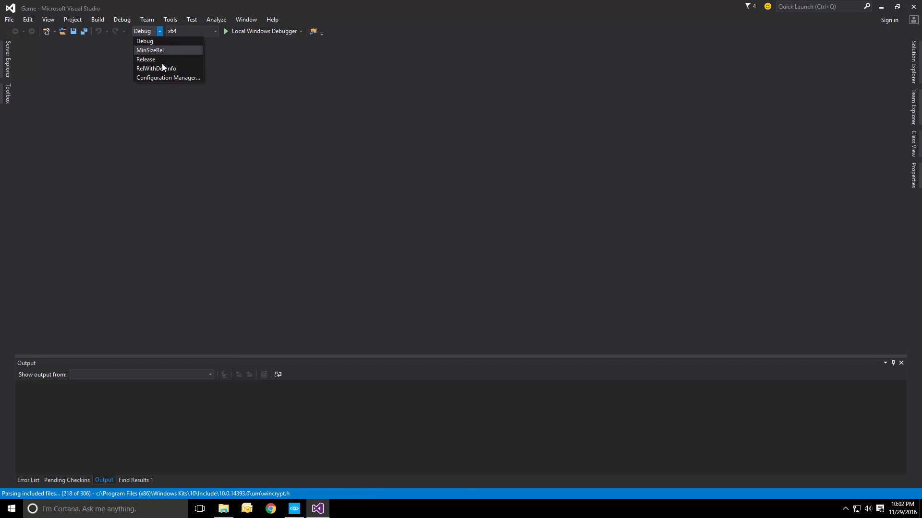
{"action": "mouse_move", "coordinate": [167, 60]}
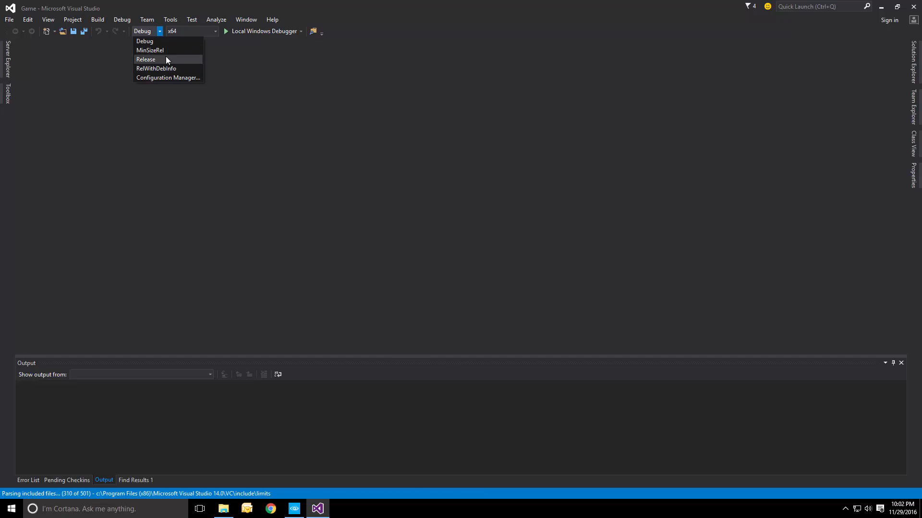
{"action": "mouse_move", "coordinate": [167, 40]}
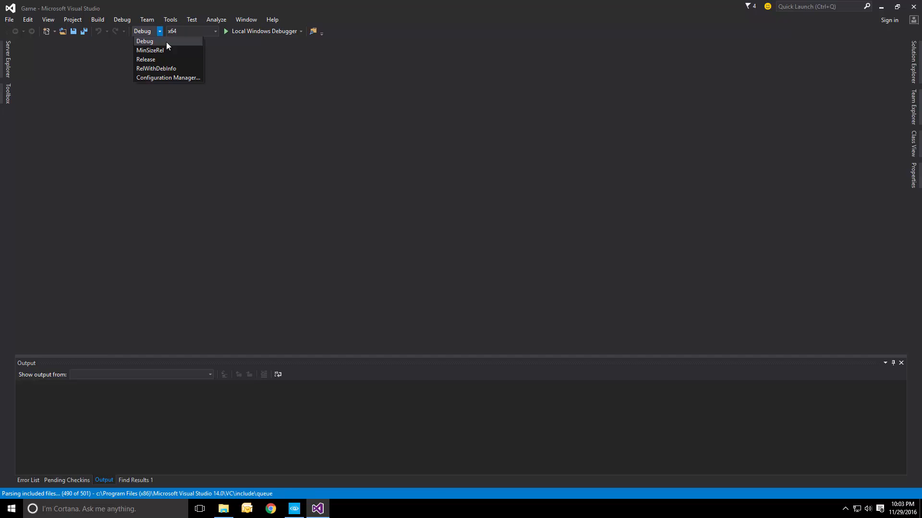
{"action": "mouse_move", "coordinate": [168, 60]}
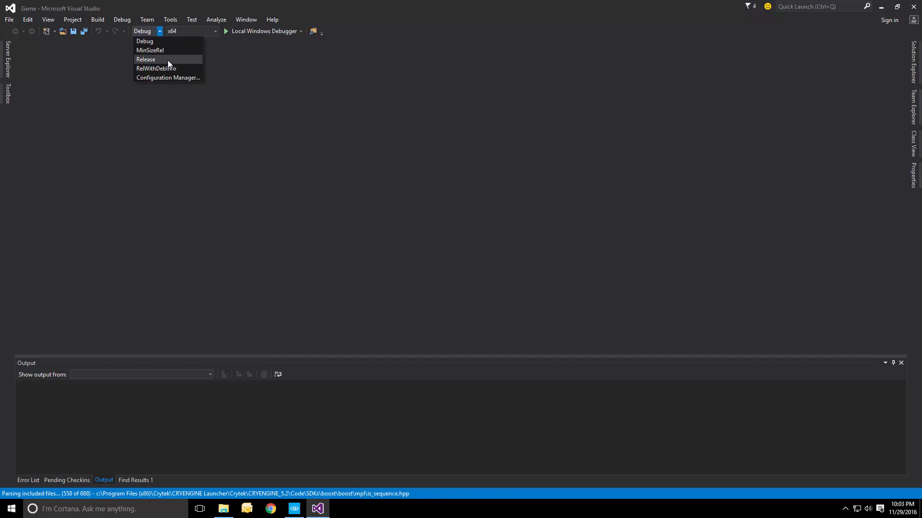
{"action": "mouse_move", "coordinate": [171, 68]}
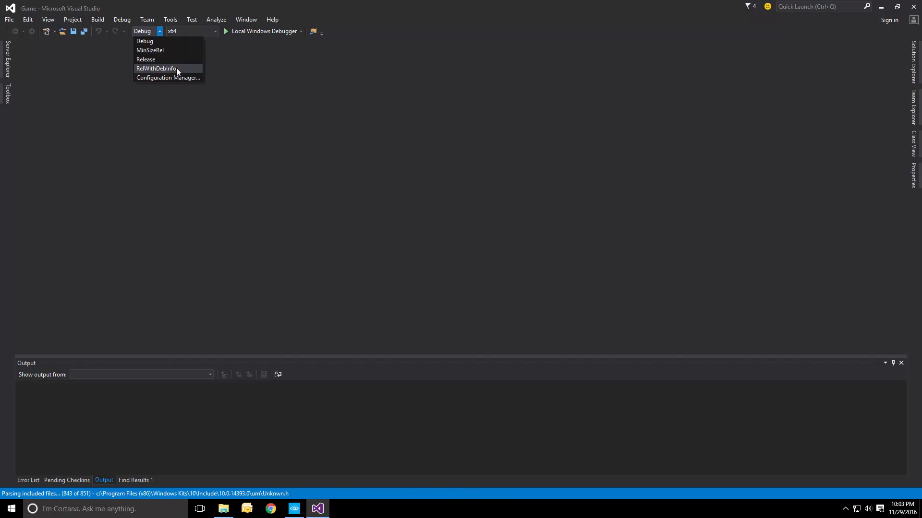
{"action": "mouse_move", "coordinate": [170, 60]}
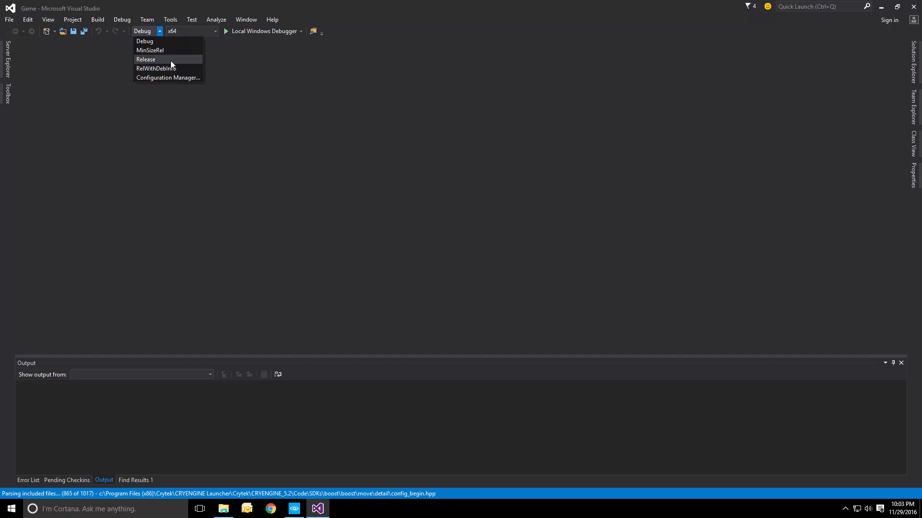
{"action": "mouse_move", "coordinate": [157, 40]}
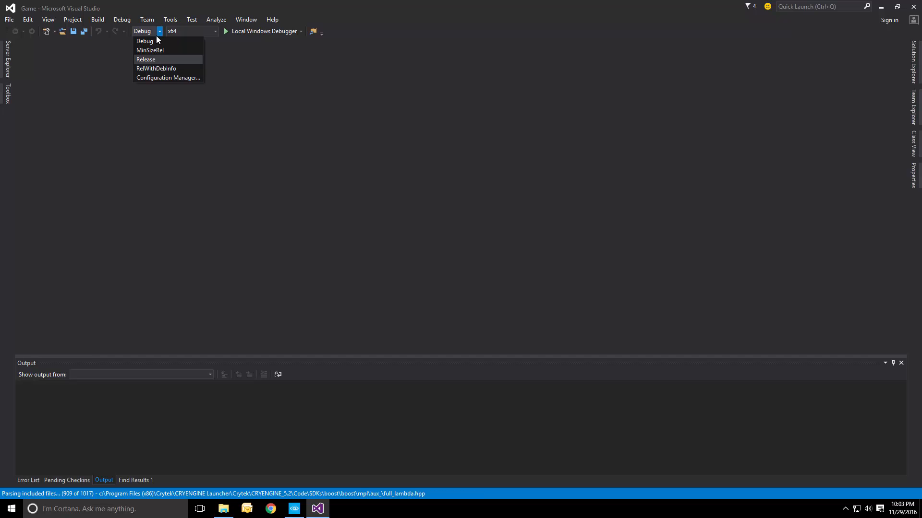
{"action": "left_click", "coordinate": [144, 41]}
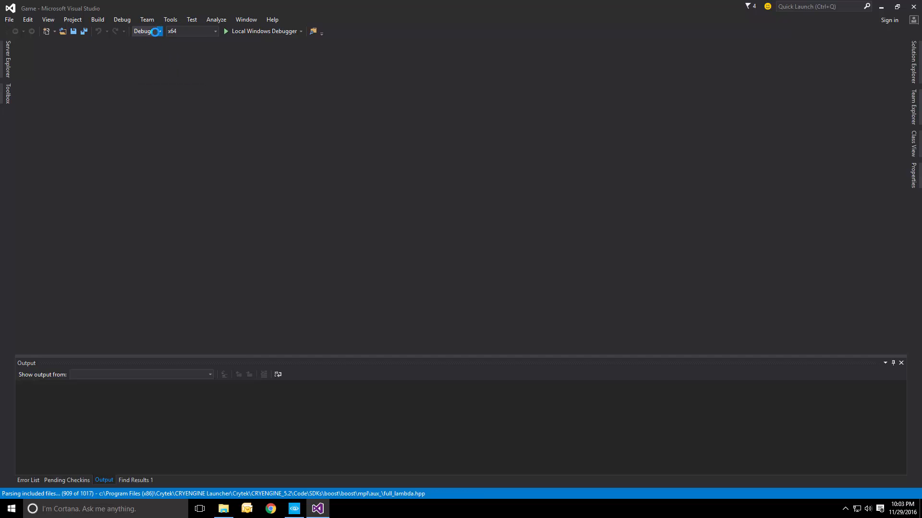
{"action": "left_click", "coordinate": [159, 32]}
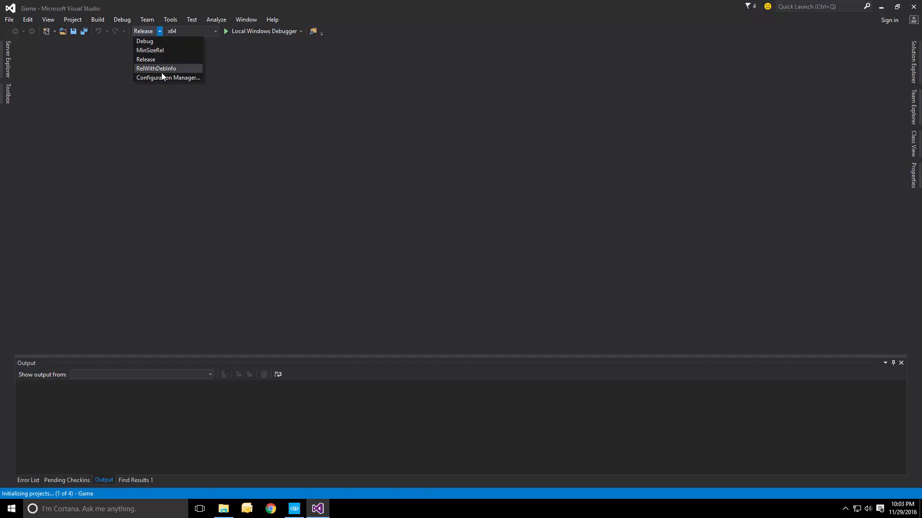
{"action": "left_click", "coordinate": [156, 68]}
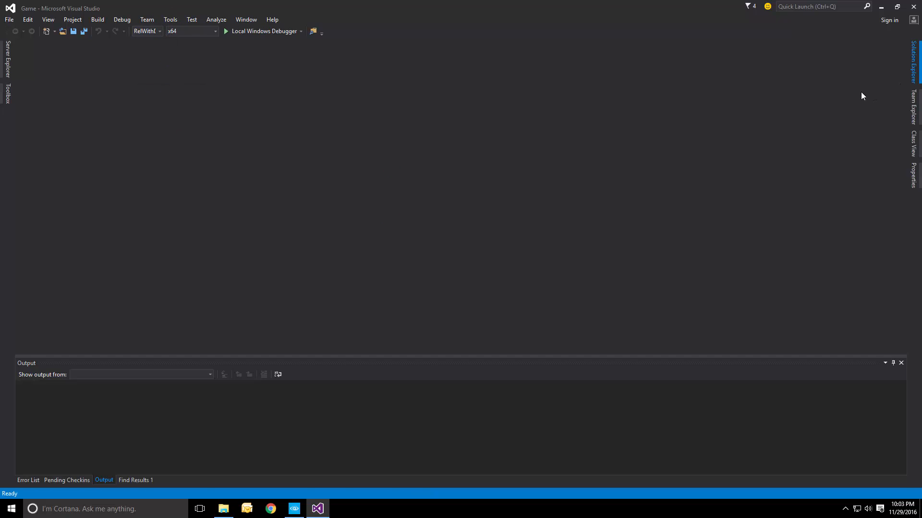
Rebuild the solution (2 succeeded, 0 failed, 1 skipped), then expand and select the Game project.
{"action": "left_click", "coordinate": [913, 64]}
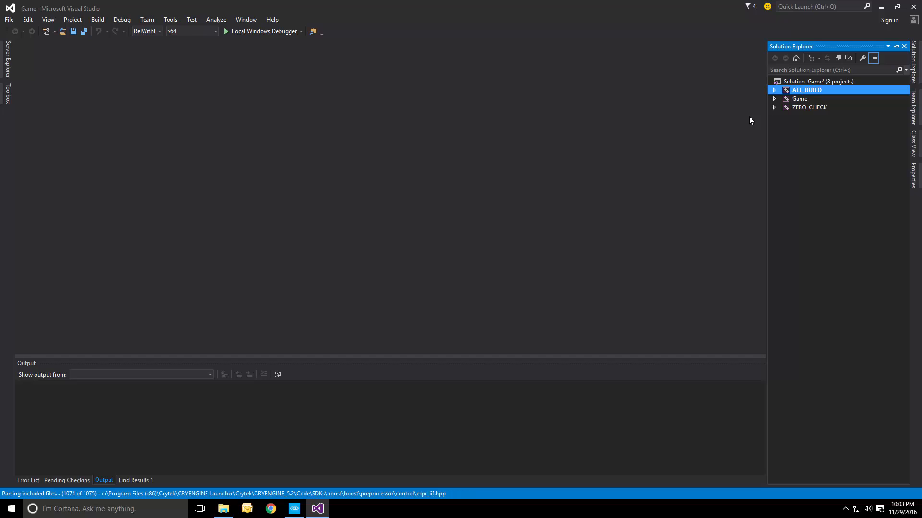
{"action": "left_click", "coordinate": [817, 81]}
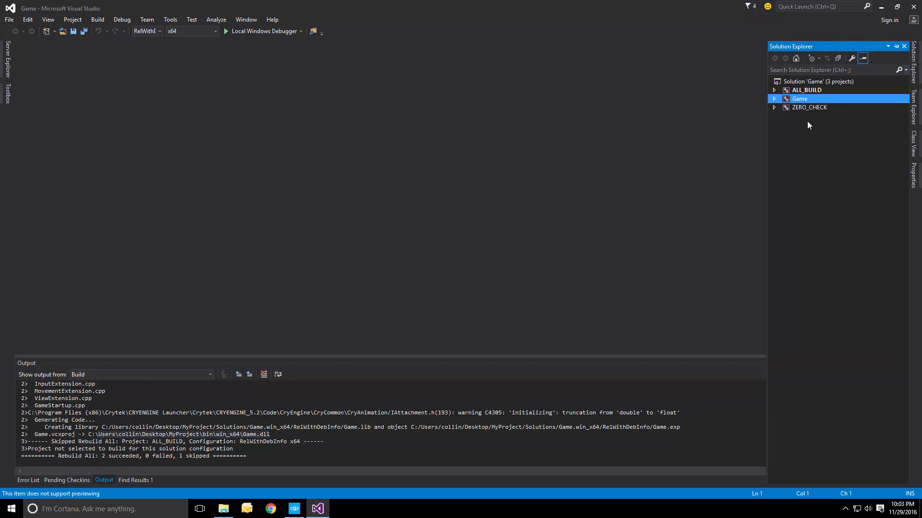
{"action": "left_click", "coordinate": [774, 99]}
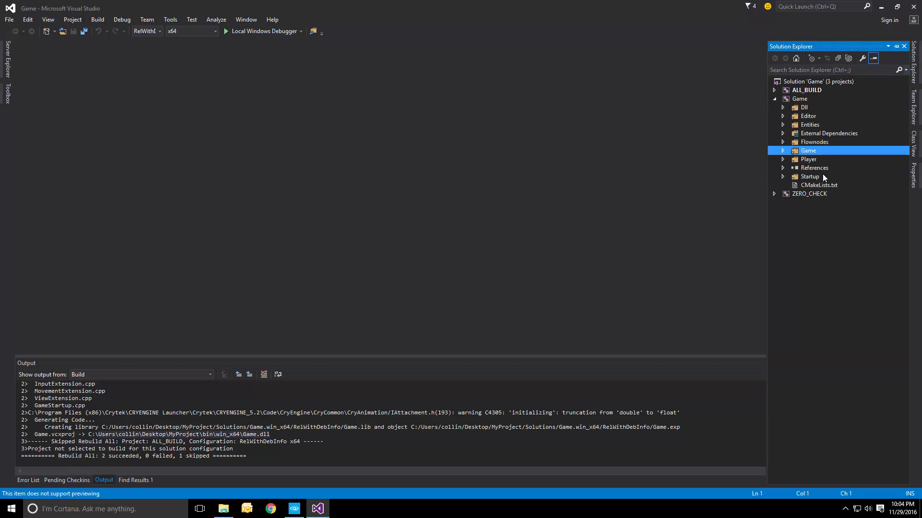
{"action": "mouse_move", "coordinate": [845, 204]}
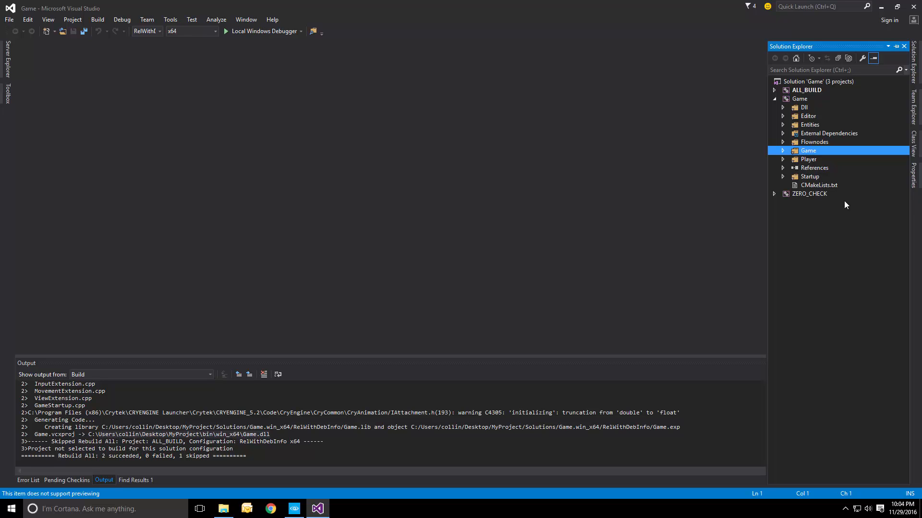
{"action": "left_click", "coordinate": [799, 99]}
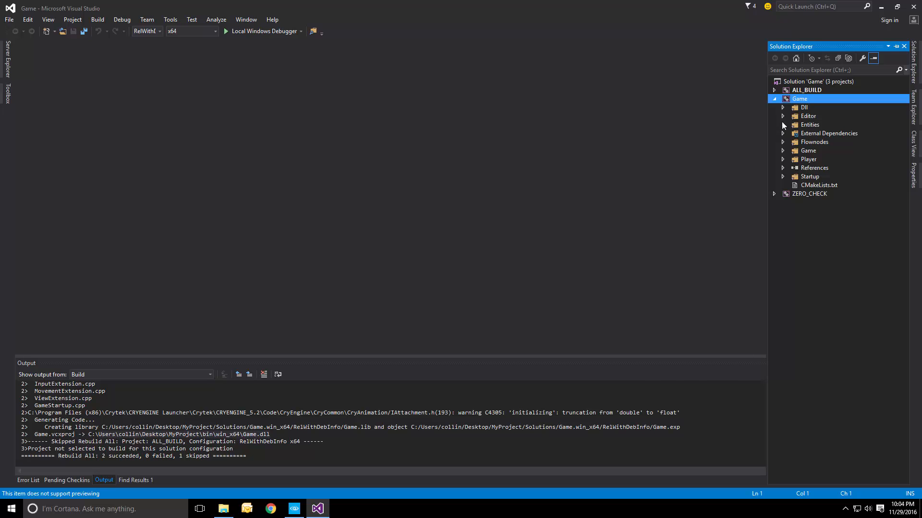
{"action": "mouse_move", "coordinate": [823, 120]}
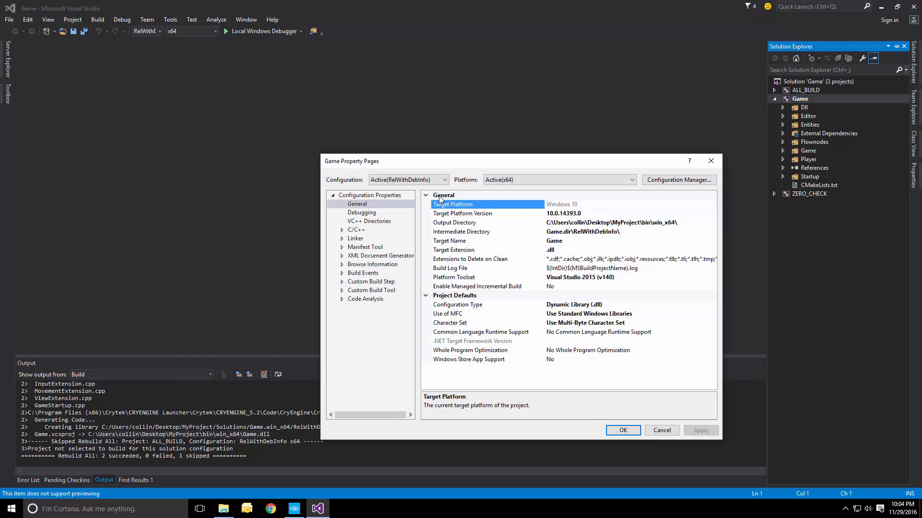
{"action": "left_click", "coordinate": [362, 212]}
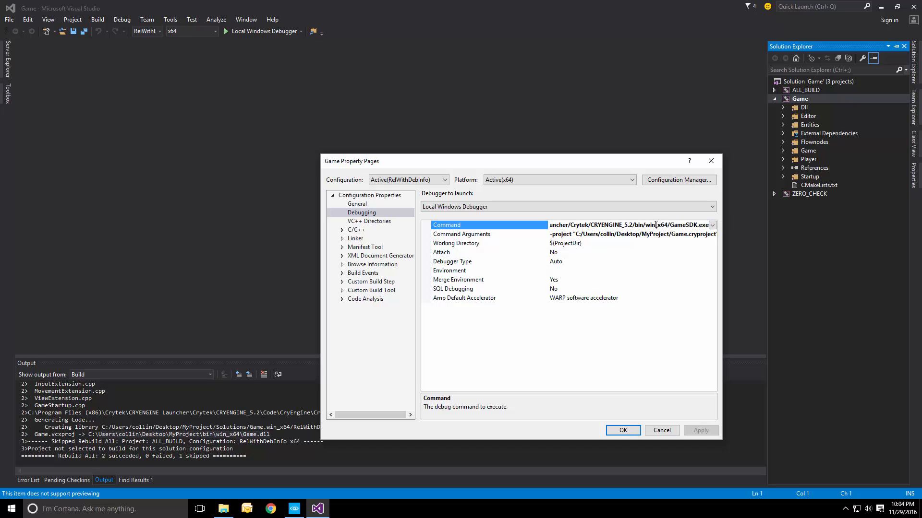
{"action": "left_click", "coordinate": [461, 234]}
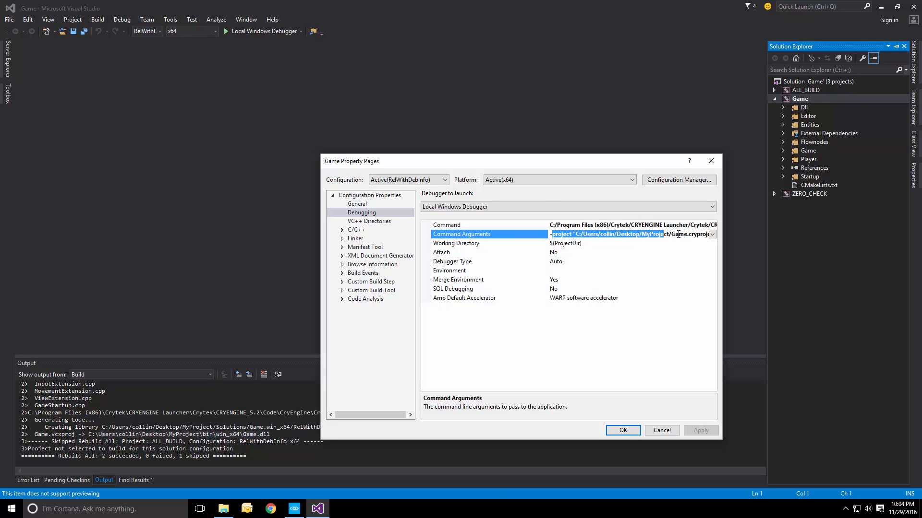
{"action": "left_click", "coordinate": [622, 430]}
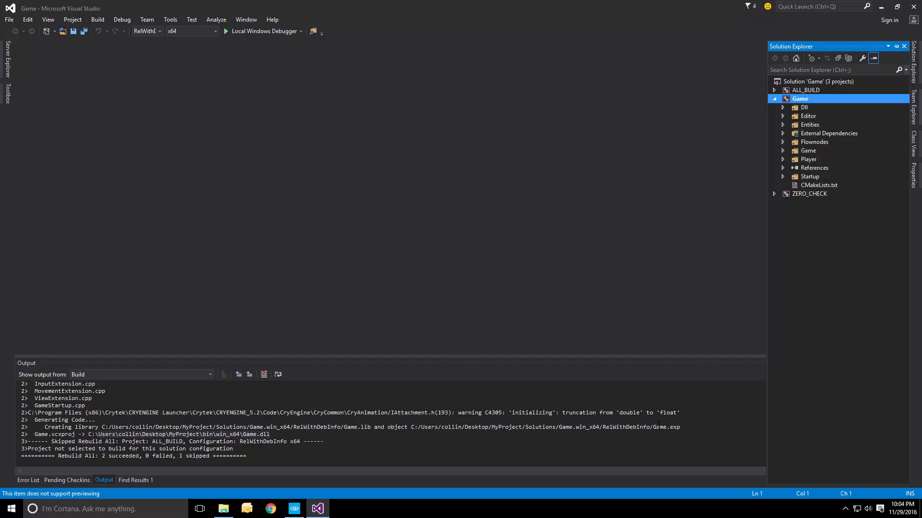
{"action": "mouse_move", "coordinate": [280, 4]}
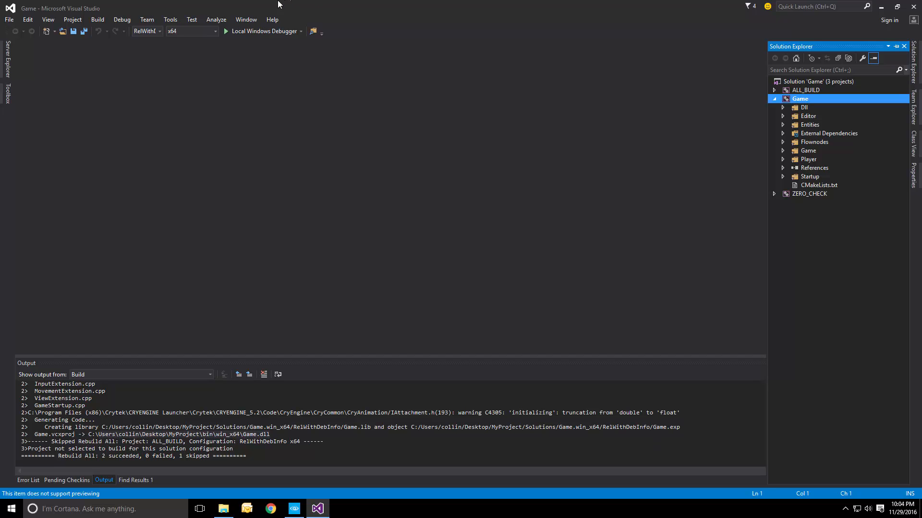
Start the Local Windows Debugger to run GameSDK.exe in the CRYENGINE SDK Example window.
{"action": "left_click", "coordinate": [262, 31]}
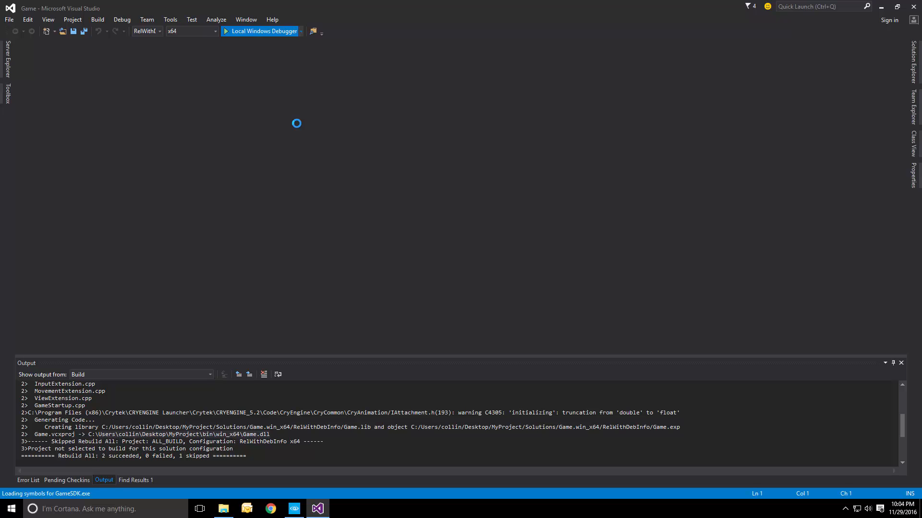
{"action": "left_click", "coordinate": [260, 31]}
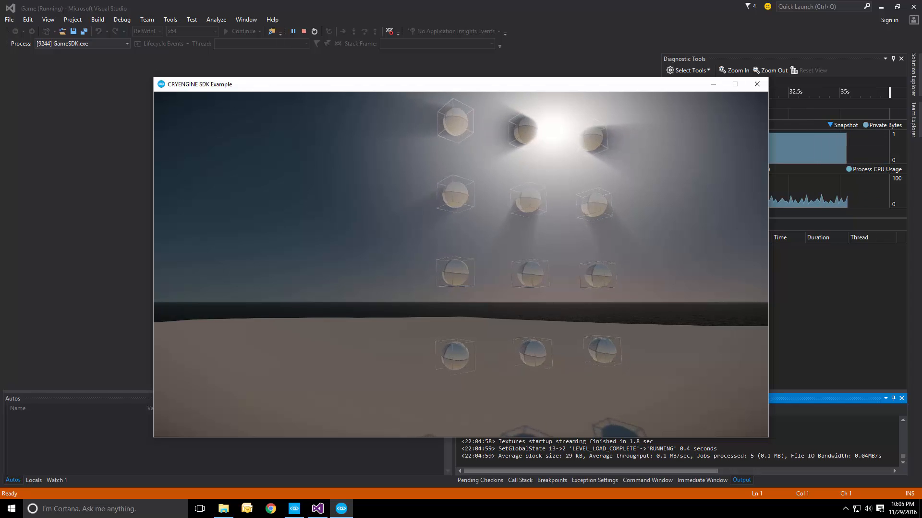
{"action": "left_click", "coordinate": [757, 84]}
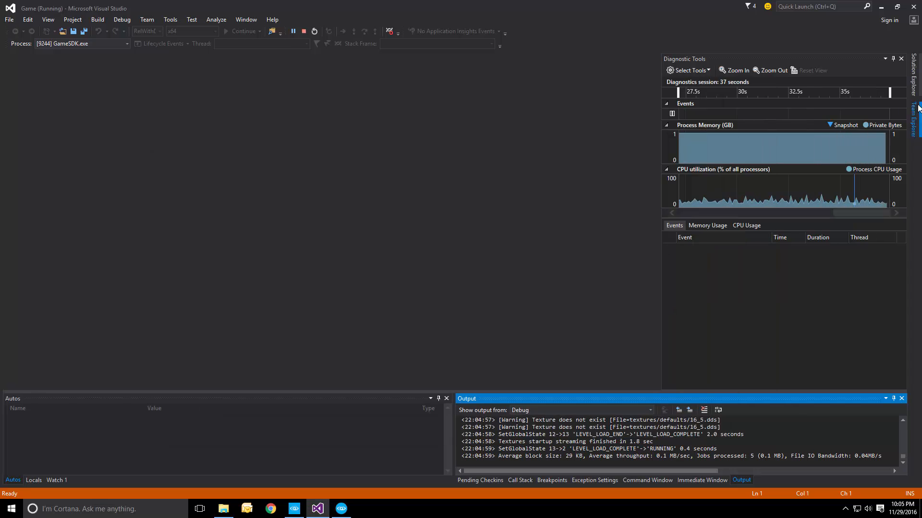